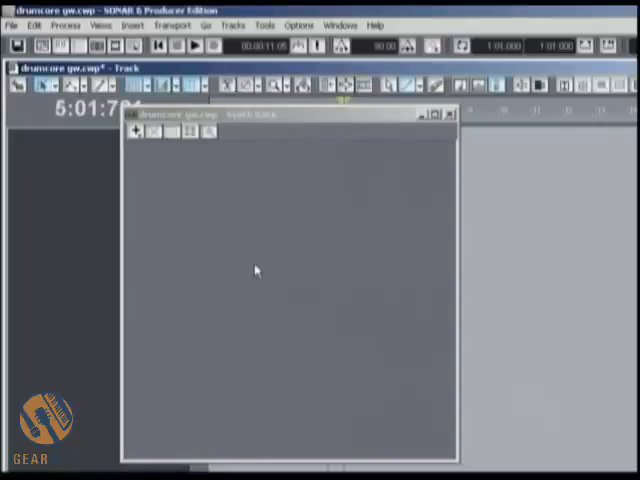
{"action": "mouse_move", "coordinate": [244, 278]}
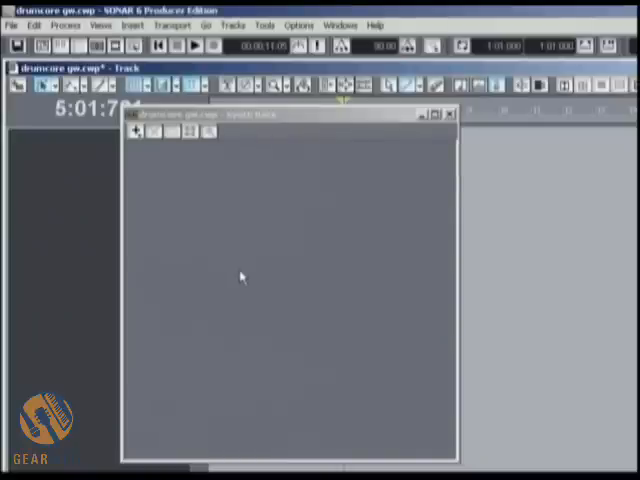
{"action": "mouse_move", "coordinate": [236, 276]}
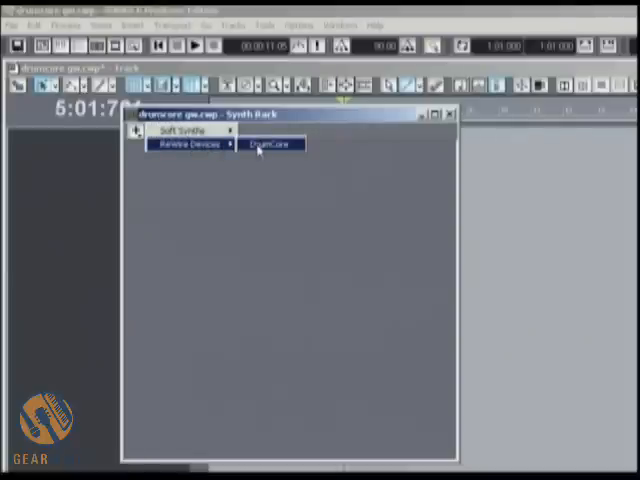
Step: Insert DrumCore as a ReWire device with Synth Property Page unchecked in Insert Soft Synth Options
{"action": "left_click", "coordinate": [268, 144]}
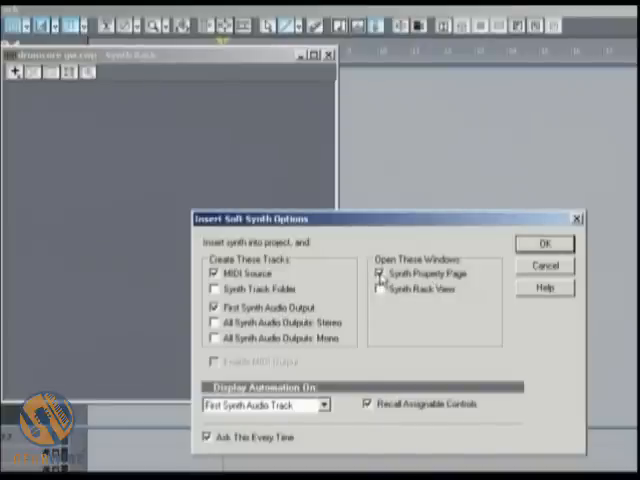
{"action": "left_click", "coordinate": [380, 272]}
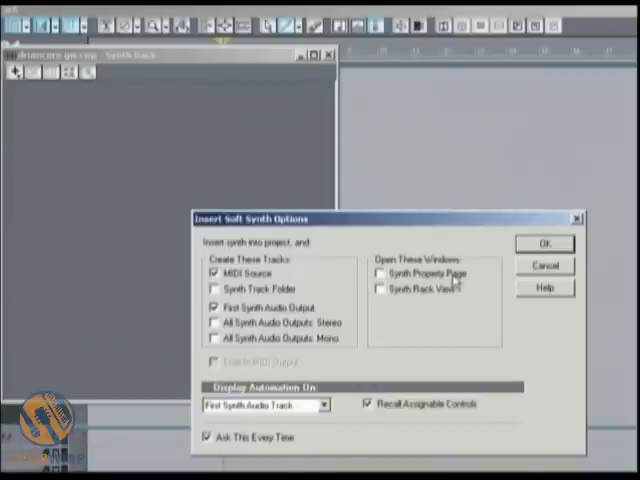
{"action": "left_click", "coordinate": [544, 244]}
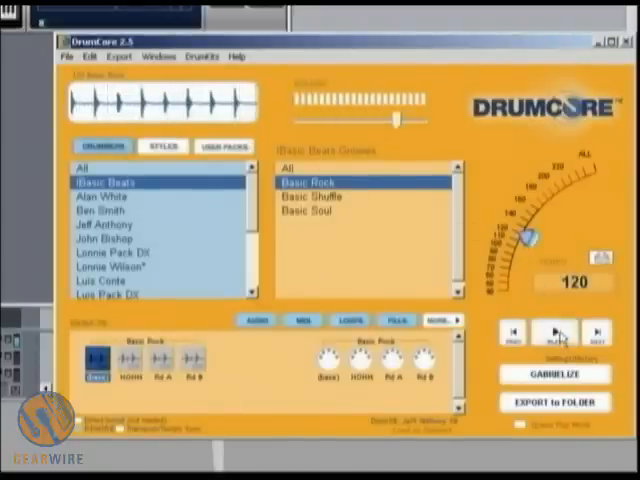
{"action": "left_click", "coordinate": [554, 332]}
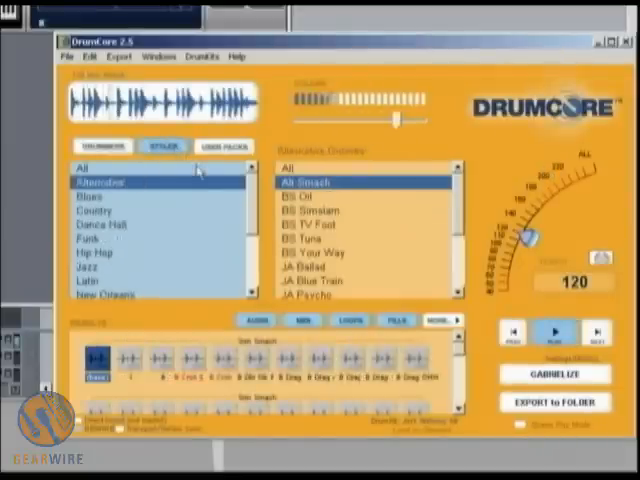
{"action": "left_click", "coordinate": [552, 332]}
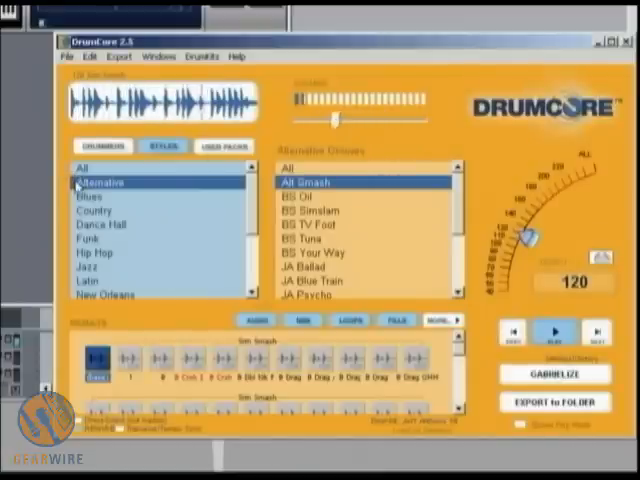
{"action": "left_click", "coordinate": [90, 196]}
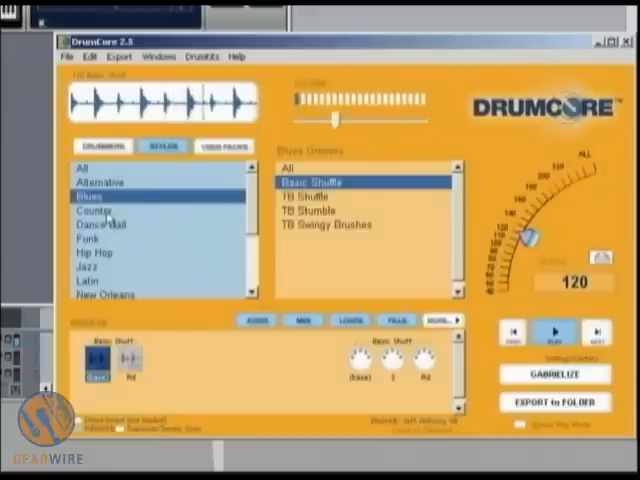
{"action": "left_click", "coordinate": [96, 212]}
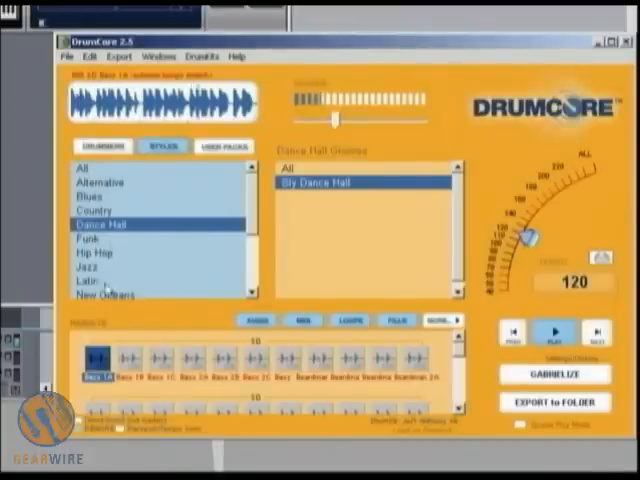
{"action": "left_click", "coordinate": [88, 284]}
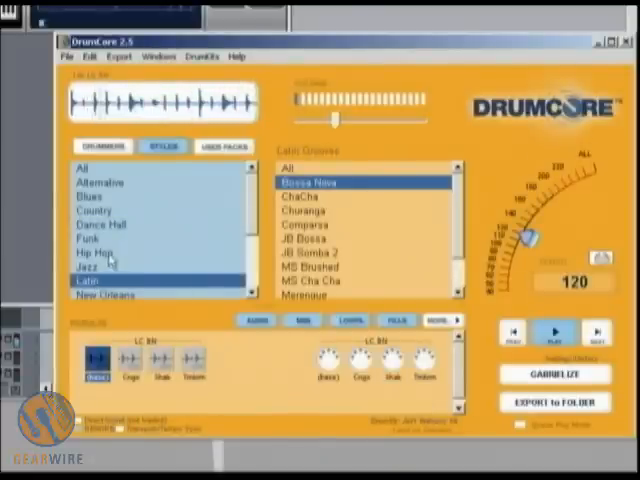
{"action": "left_click", "coordinate": [96, 252]}
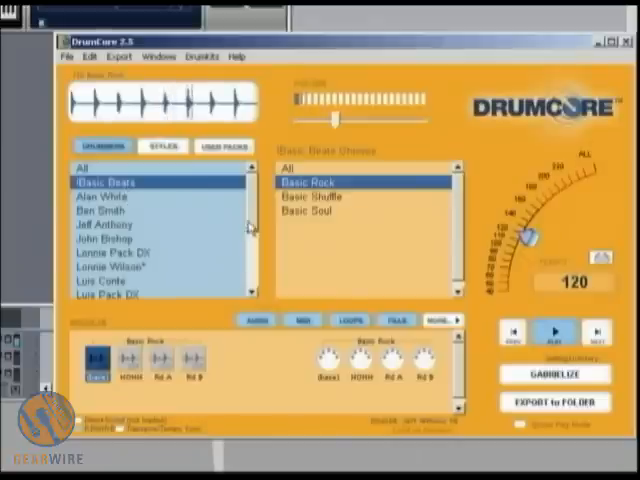
{"action": "scroll", "scroll_direction": "down", "scroll_amount": 3}
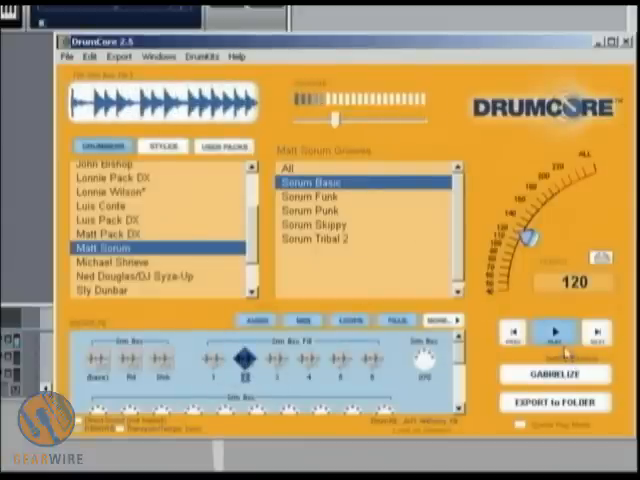
Step: Select the Click Tracks pack from the User Packs list to show its loops
{"action": "left_click", "coordinate": [554, 334]}
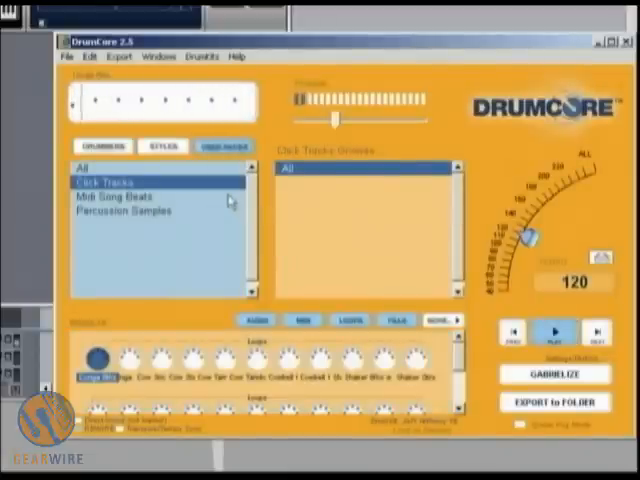
Step: Return to the Drummers list on Basic Beats and Gabrielize its Basic Rock loops
{"action": "left_click", "coordinate": [122, 212]}
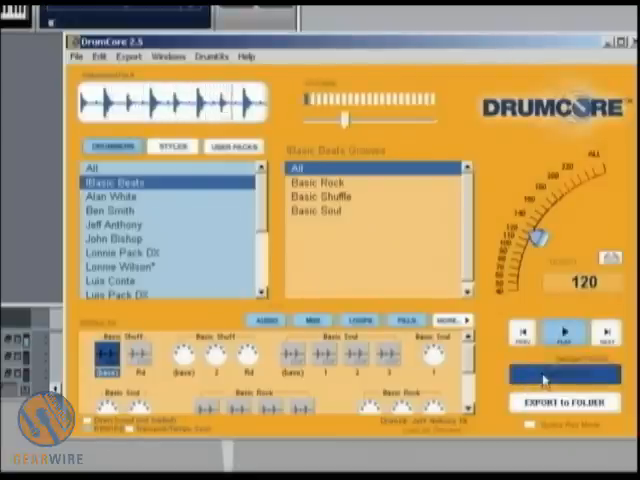
{"action": "left_click", "coordinate": [564, 376]}
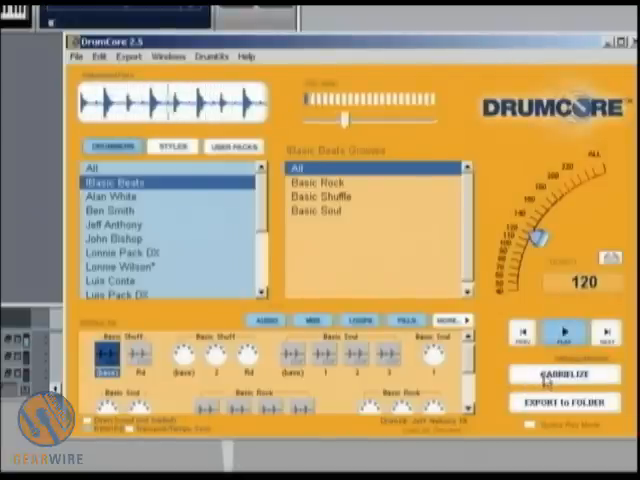